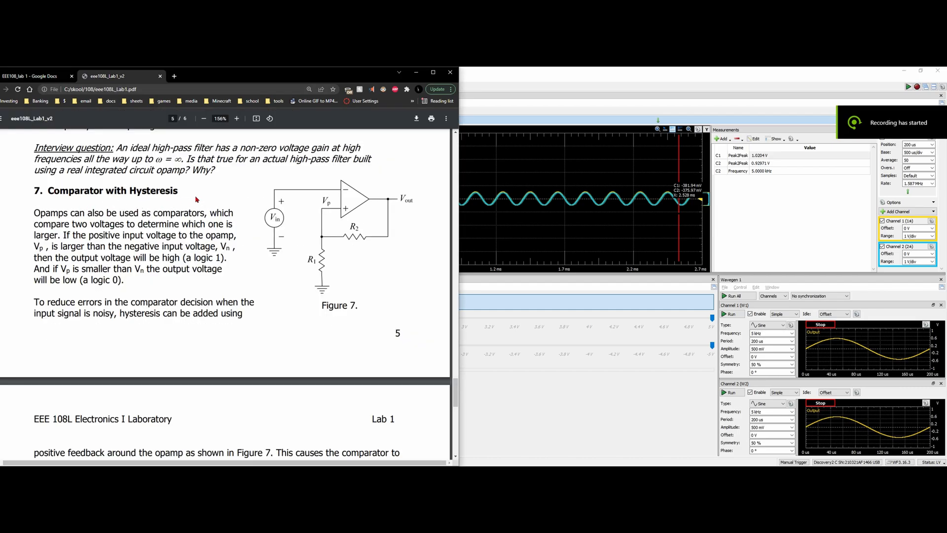
Scroll the lab PDF down to page 6's Figure 7 design requirement, then switch to the lab report tab
{"action": "left_click_drag", "start_coordinate": [35, 213], "coordinate": [233, 224]}
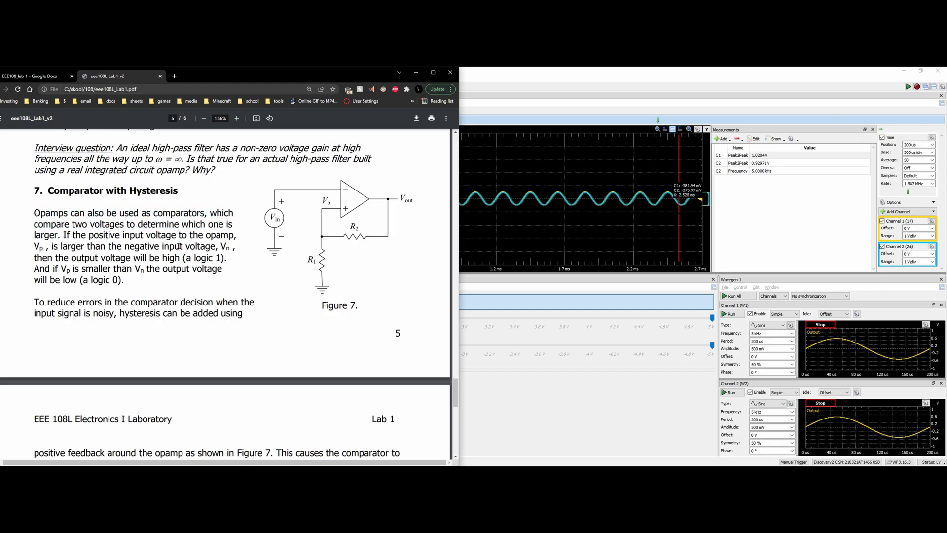
{"action": "scroll", "scroll_direction": "down", "scroll_amount": 3}
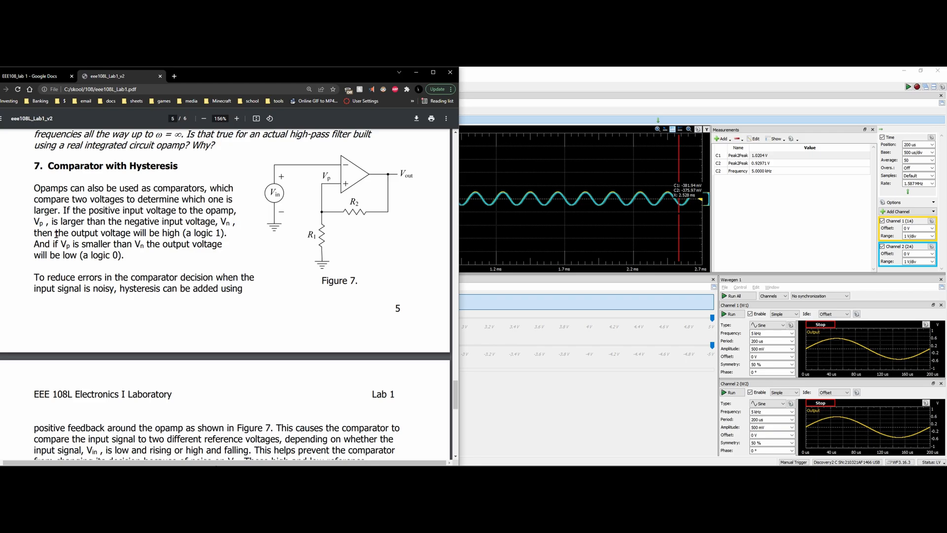
{"action": "mouse_move", "coordinate": [365, 200]}
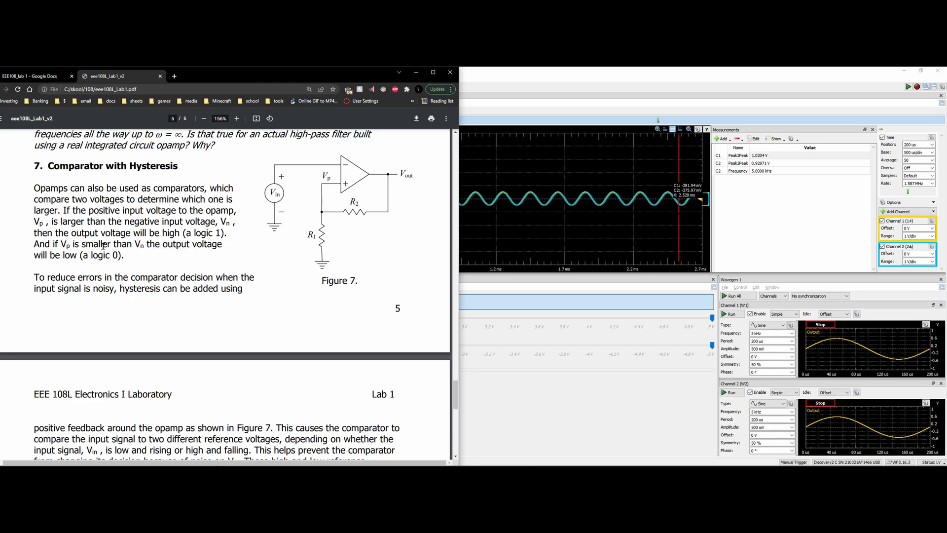
{"action": "mouse_move", "coordinate": [307, 203]}
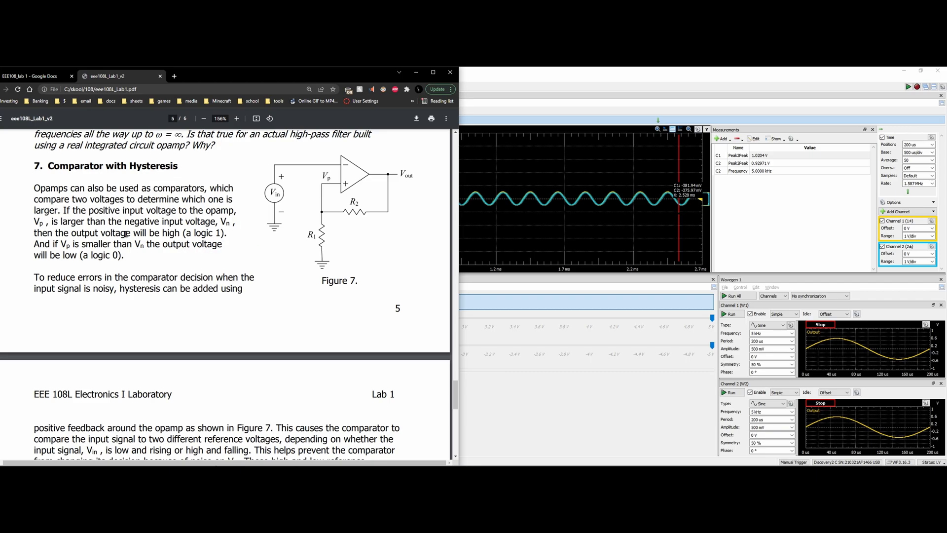
{"action": "mouse_move", "coordinate": [330, 213]}
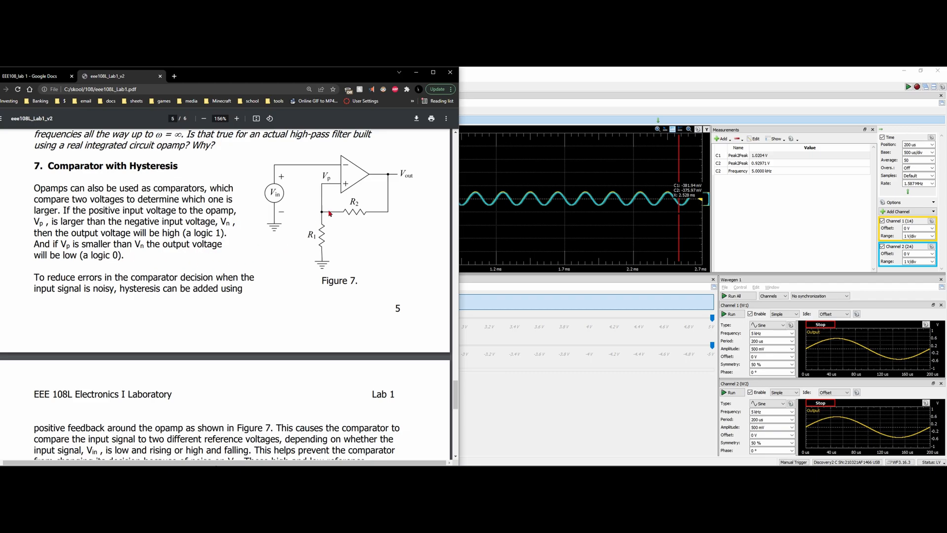
{"action": "mouse_move", "coordinate": [352, 191]}
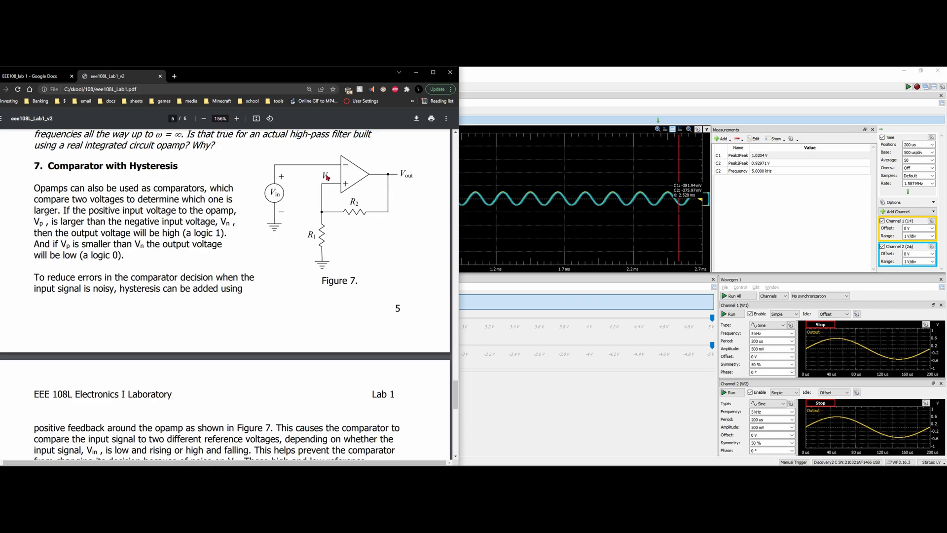
{"action": "mouse_move", "coordinate": [355, 160]}
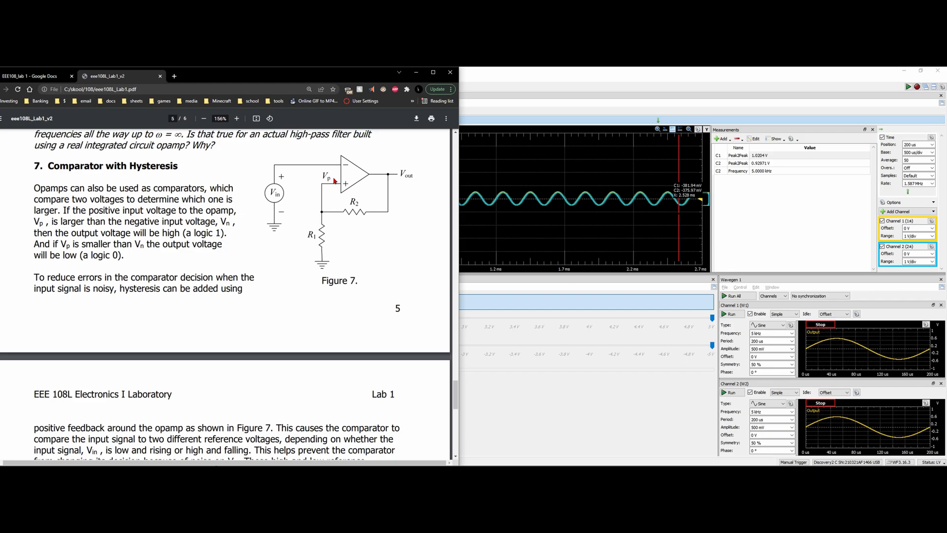
{"action": "mouse_move", "coordinate": [332, 180]}
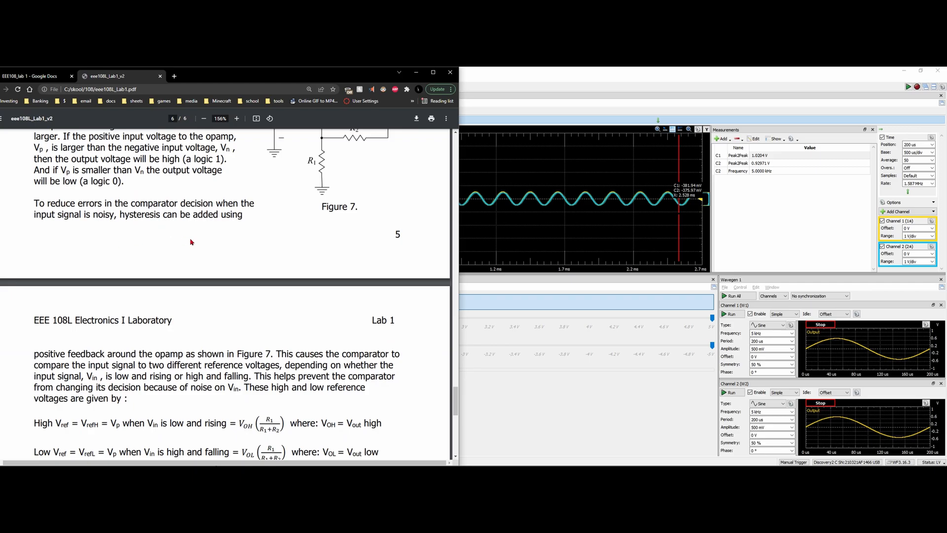
{"action": "scroll", "scroll_direction": "down", "scroll_amount": 3}
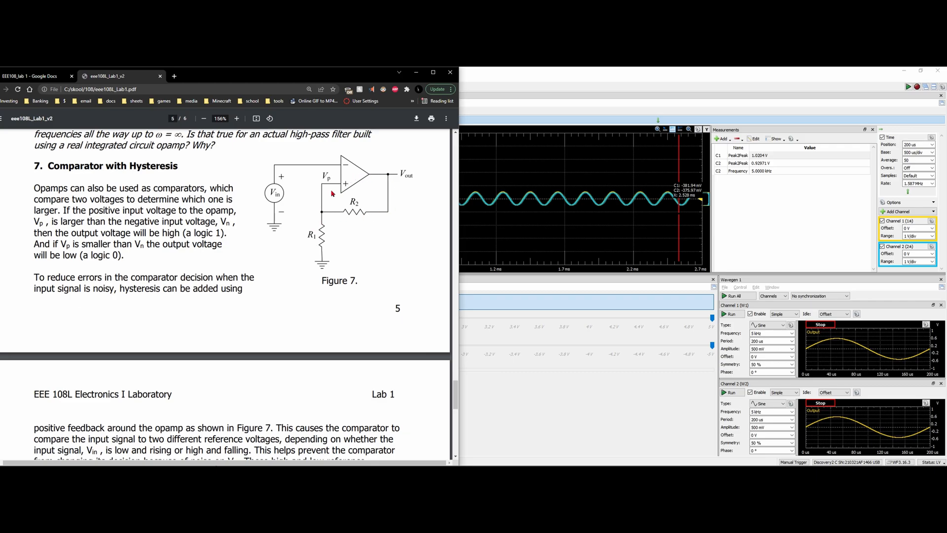
{"action": "mouse_move", "coordinate": [352, 162]}
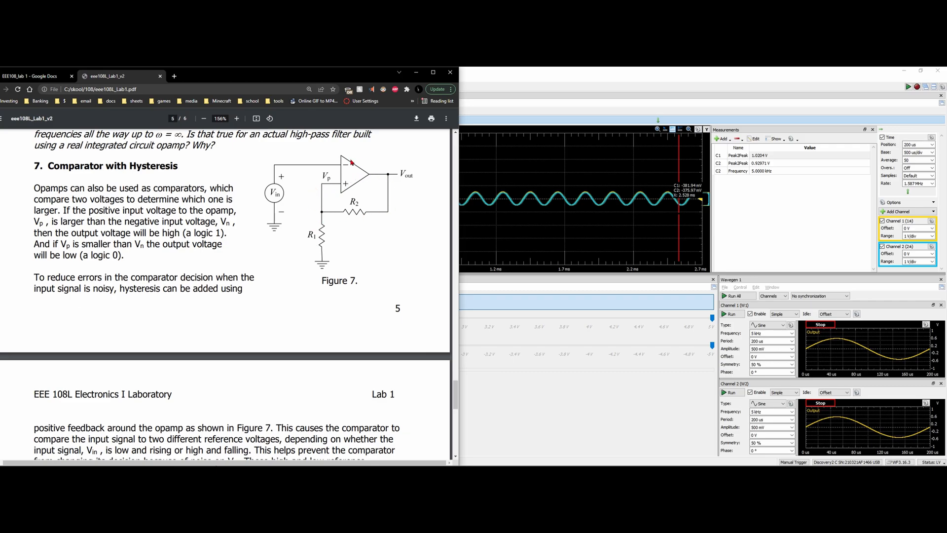
{"action": "mouse_move", "coordinate": [349, 153]}
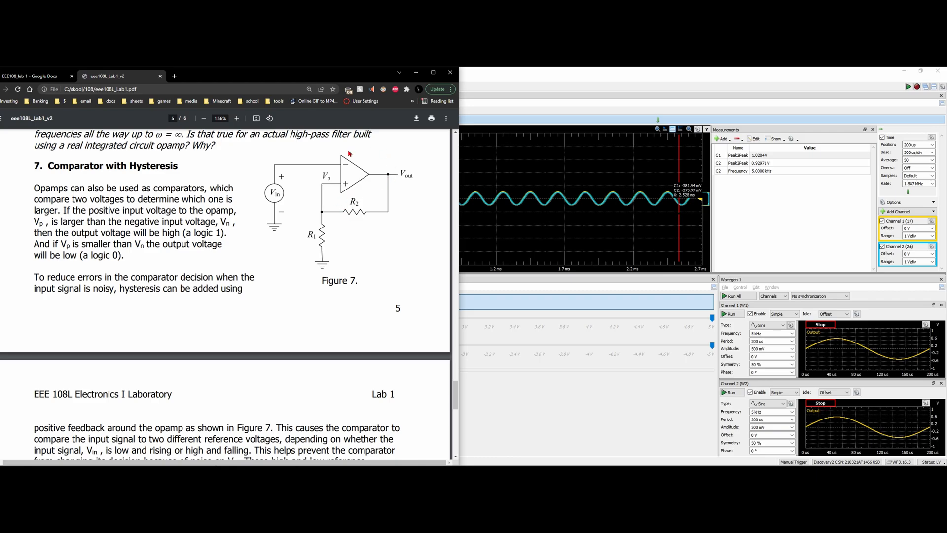
{"action": "scroll", "scroll_direction": "down", "scroll_amount": 3}
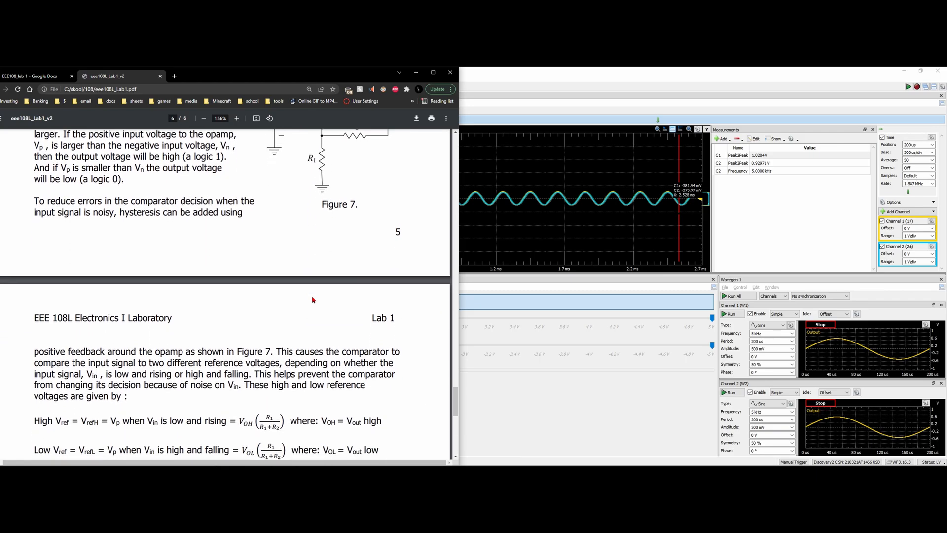
{"action": "scroll", "scroll_direction": "down", "scroll_amount": 3}
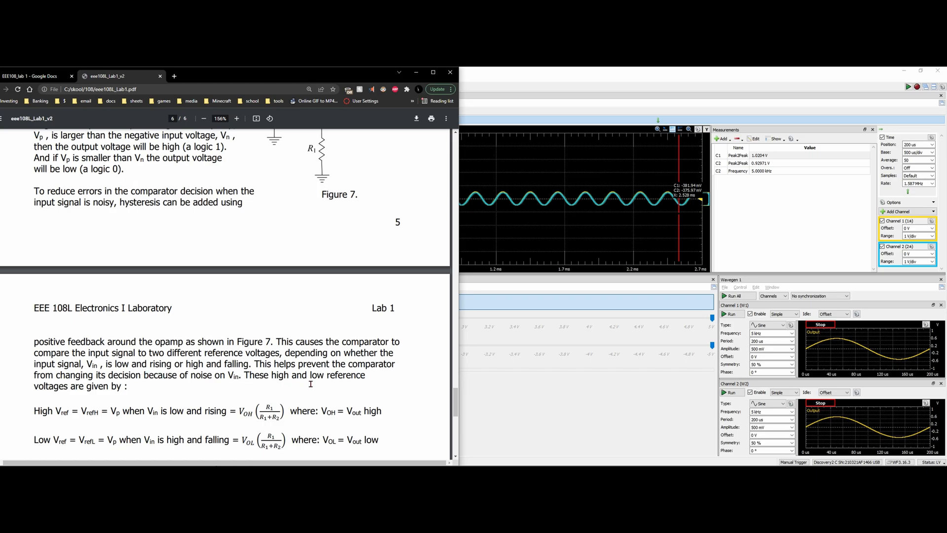
{"action": "scroll", "scroll_direction": "down", "scroll_amount": 3}
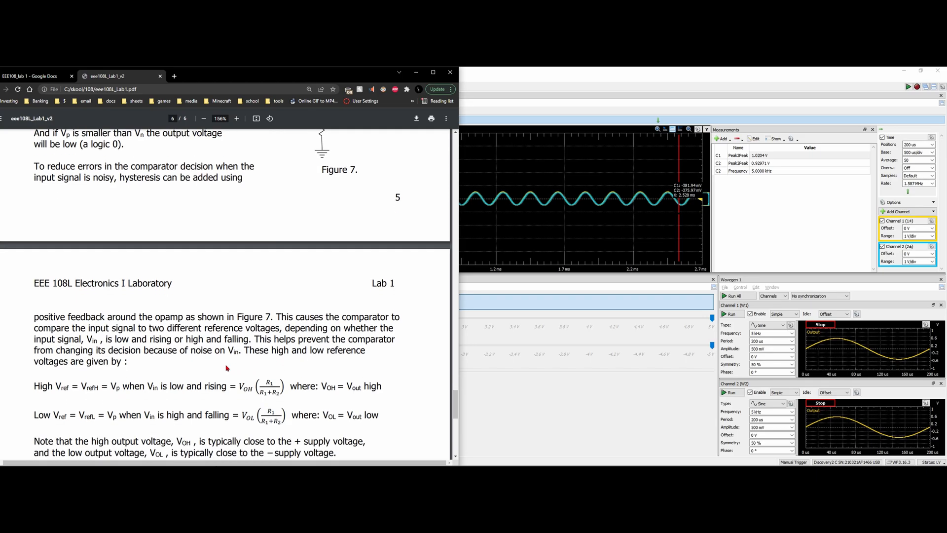
{"action": "mouse_move", "coordinate": [202, 375]}
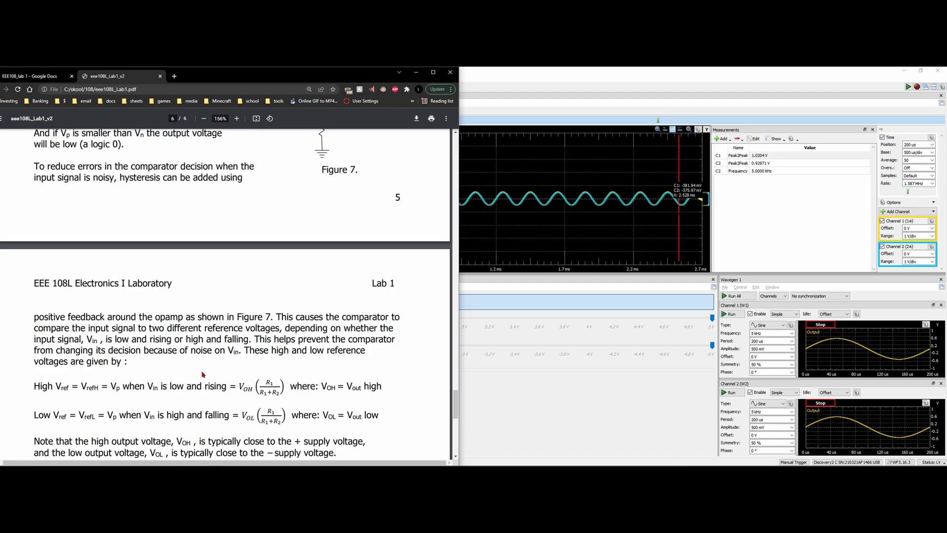
{"action": "mouse_move", "coordinate": [236, 372]}
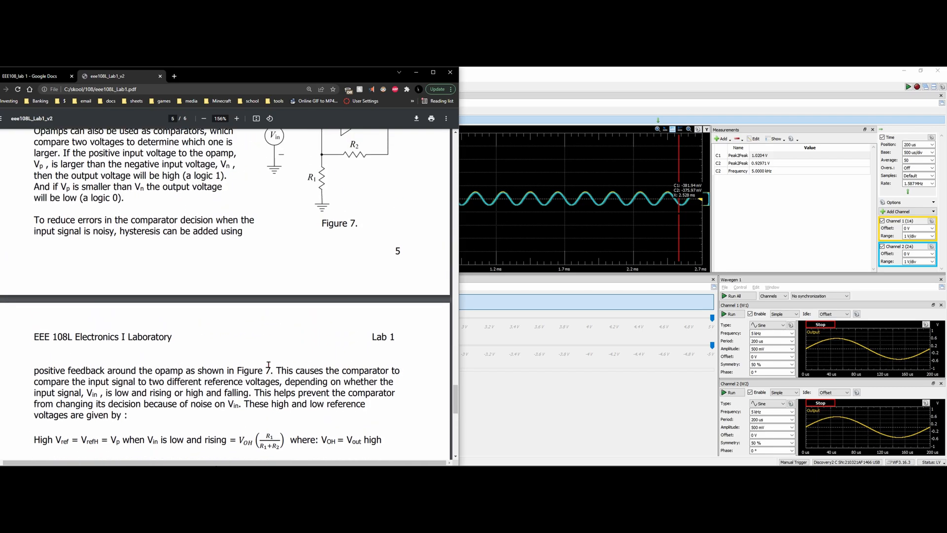
{"action": "scroll", "scroll_direction": "down", "scroll_amount": 3}
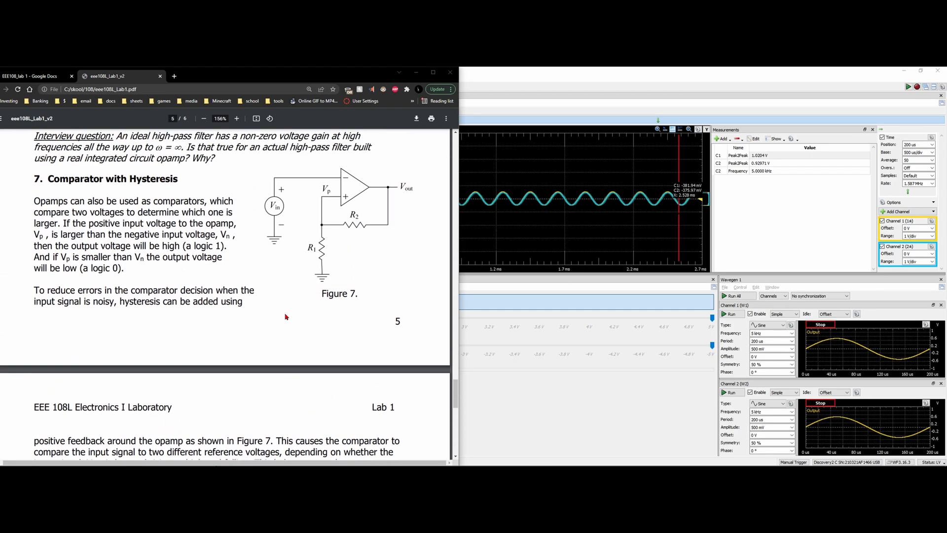
{"action": "scroll", "scroll_direction": "down", "scroll_amount": 3}
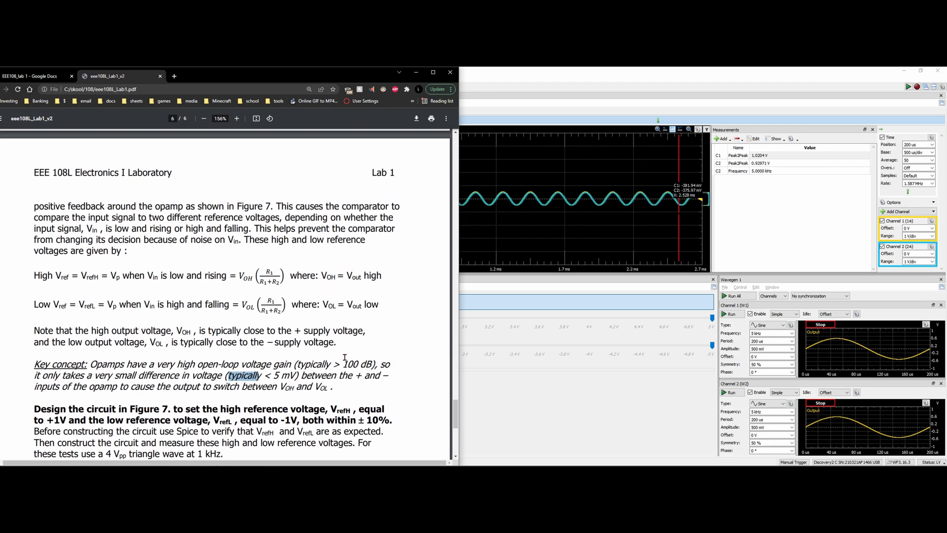
{"action": "mouse_move", "coordinate": [717, 344]}
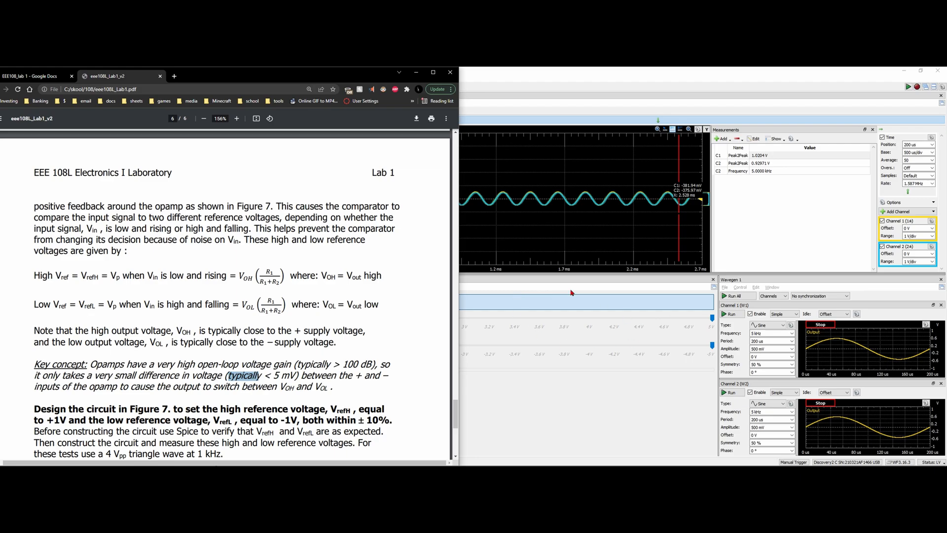
{"action": "left_click", "coordinate": [33, 76]}
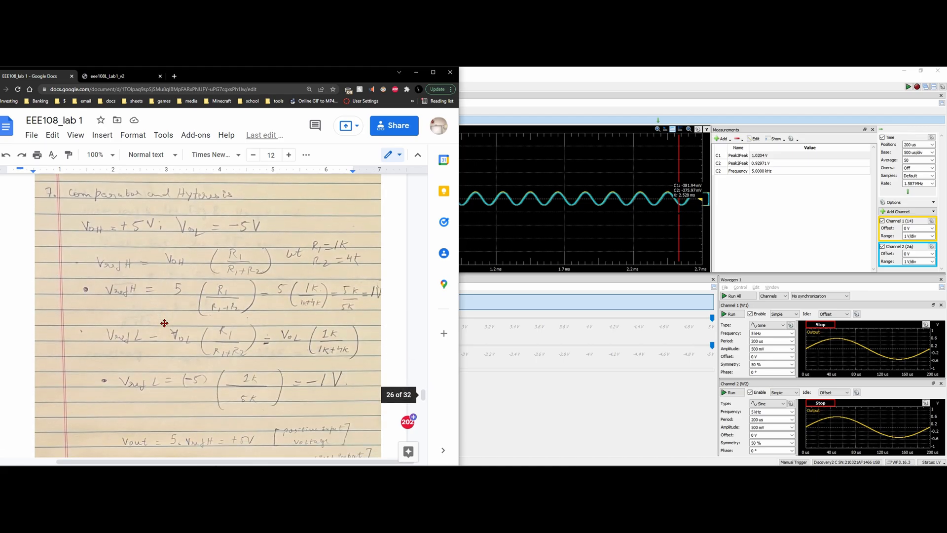
Scroll through the handwritten section 7 hysteresis calculations and return to the lab manual PDF
{"action": "scroll", "scroll_direction": "down", "scroll_amount": 3}
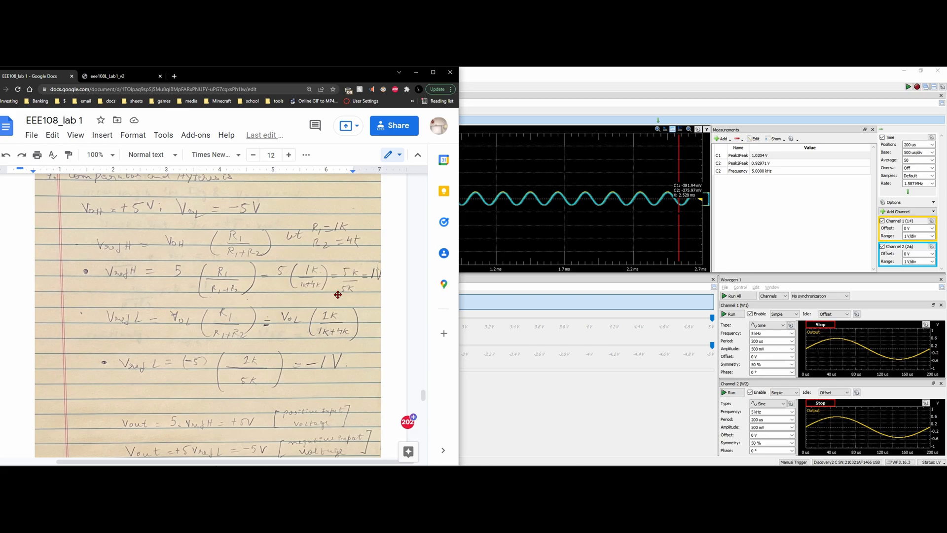
{"action": "left_click", "coordinate": [119, 76]}
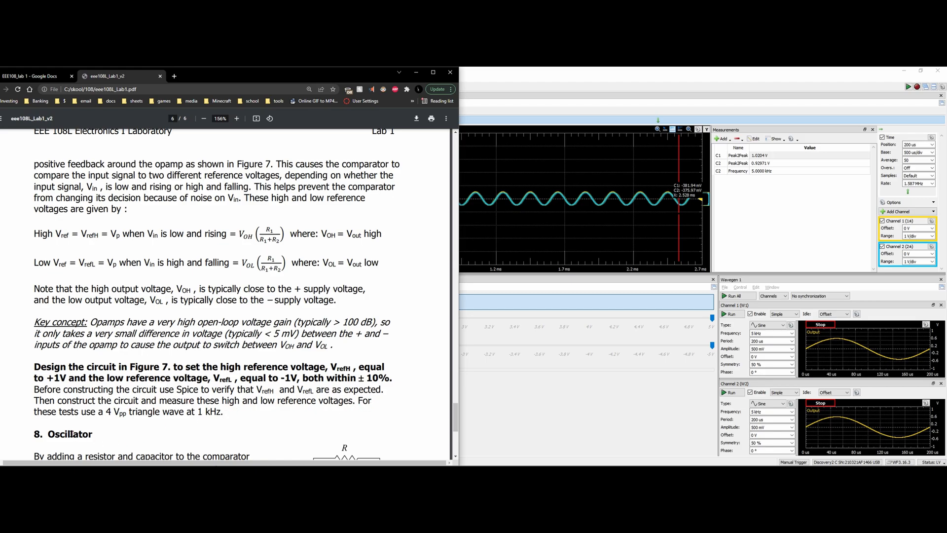
Maximize WaveForms and set Wavegen channel 2 to a 1 kHz triangle wave and channel 1 to triangle
{"action": "double_click", "coordinate": [112, 413]}
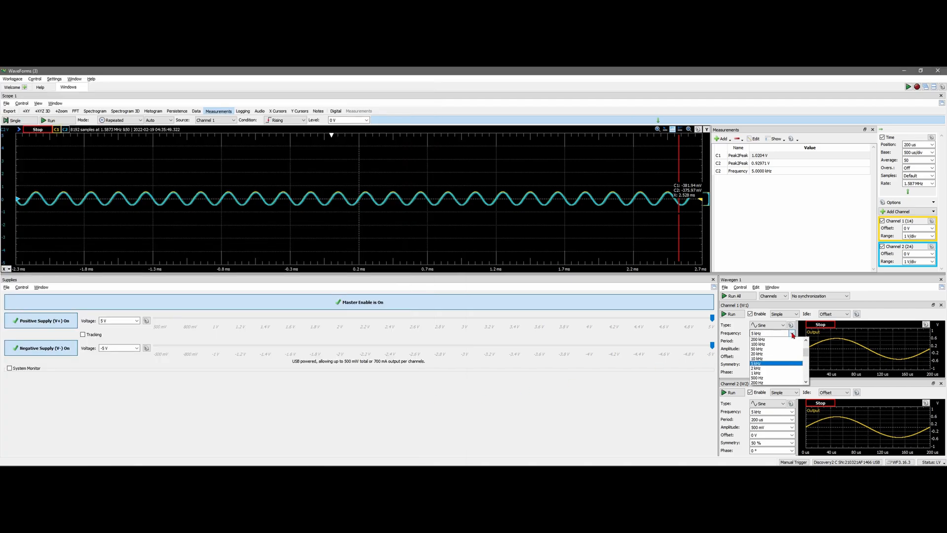
{"action": "left_click", "coordinate": [755, 363]}
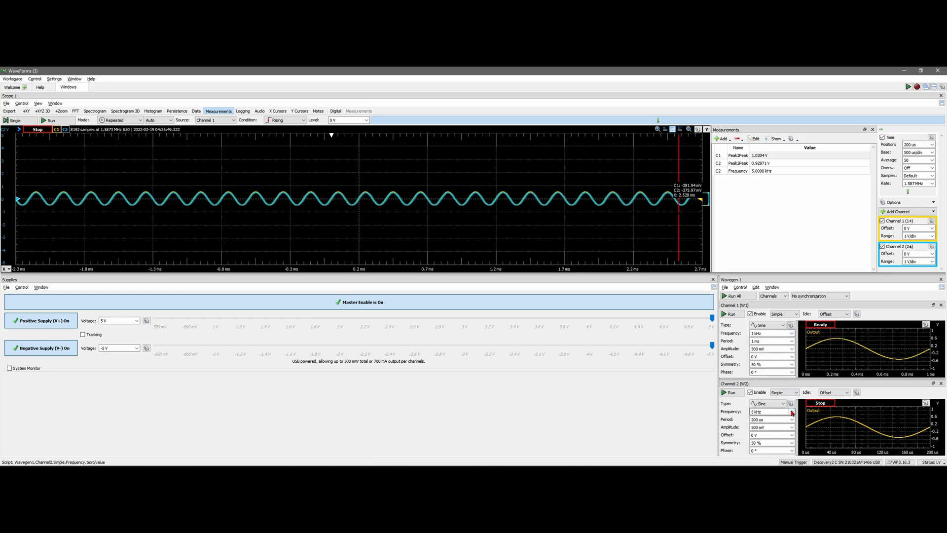
{"action": "type", "text": "1 kHz"}
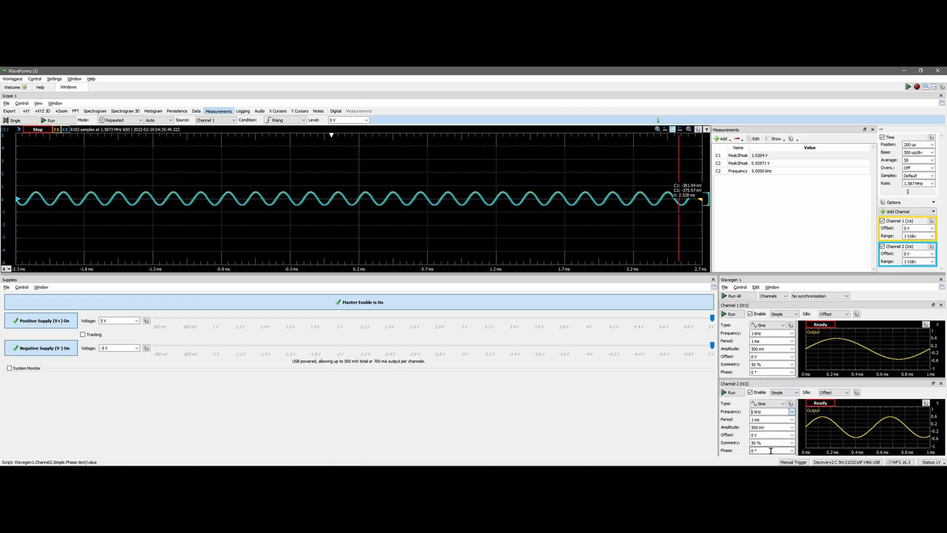
{"action": "left_click", "coordinate": [765, 325]}
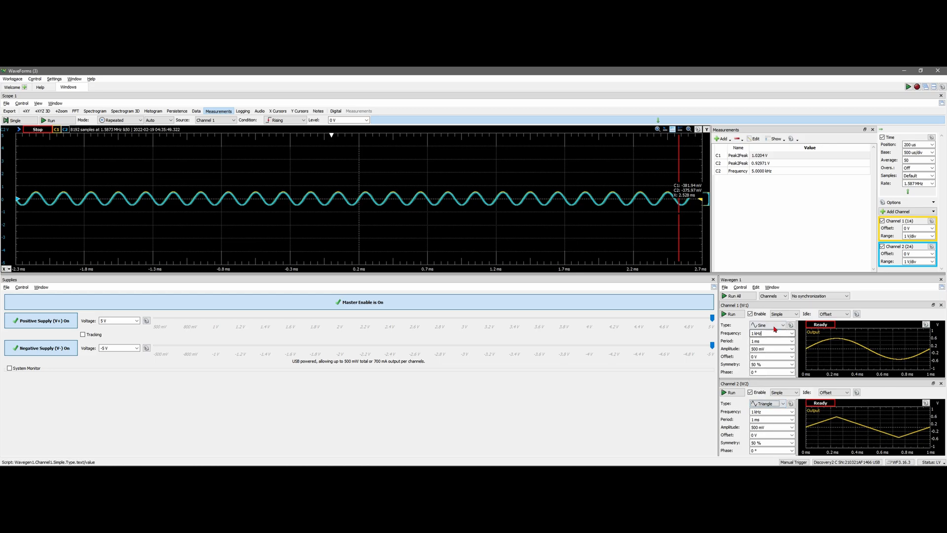
{"action": "left_click", "coordinate": [768, 325]}
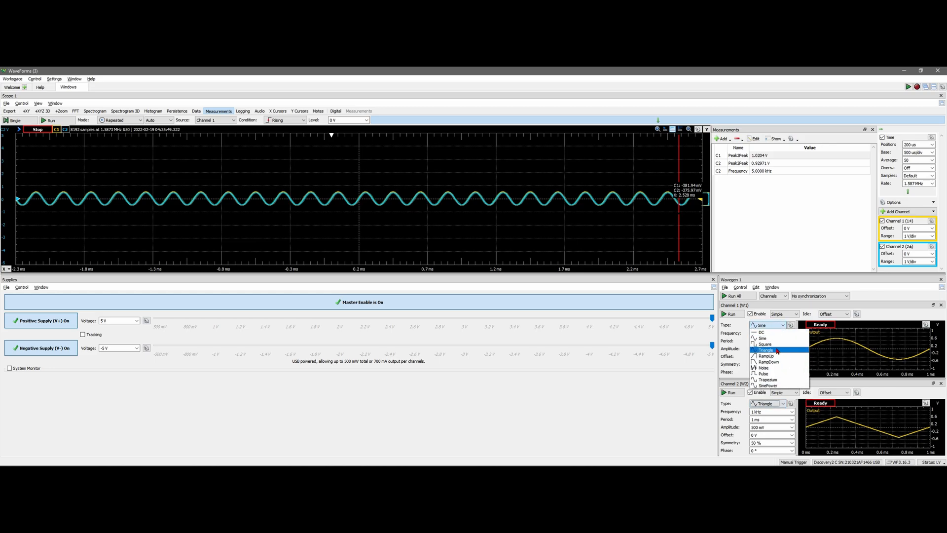
{"action": "key", "text": "Win+Tab"}
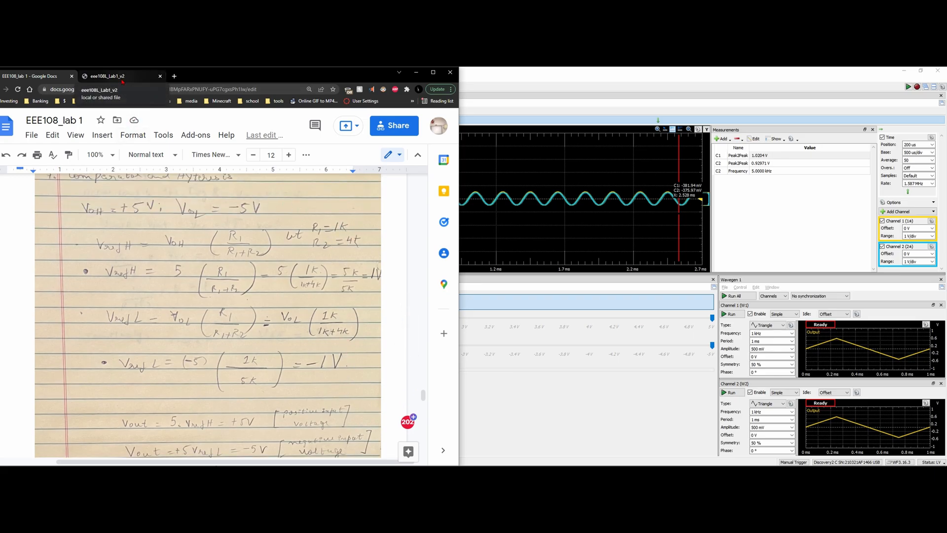
Leave the Google Docs calculations and return to WaveForms with both triangle channels running
{"action": "left_click", "coordinate": [118, 75]}
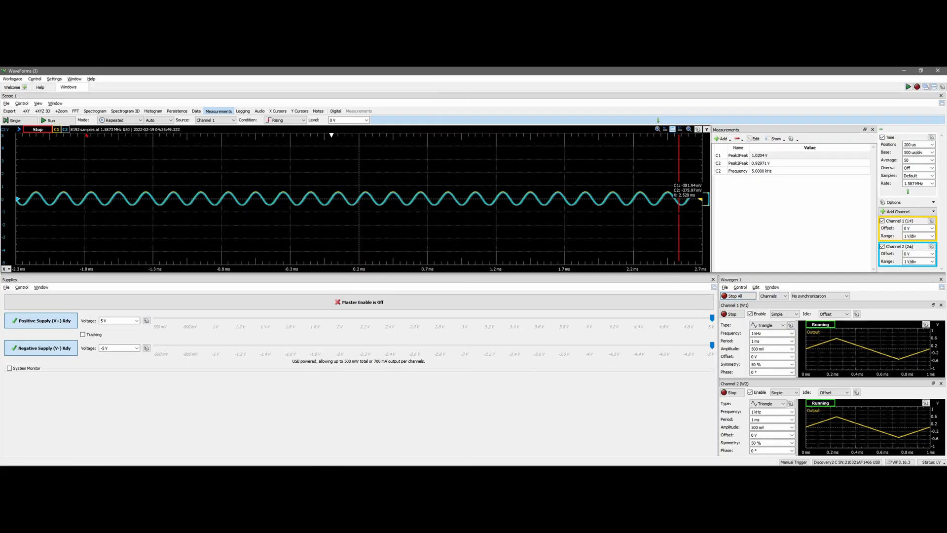
Run the scope capture and switch on the supplies' master enable to show the comparator output
{"action": "left_click", "coordinate": [36, 121]}
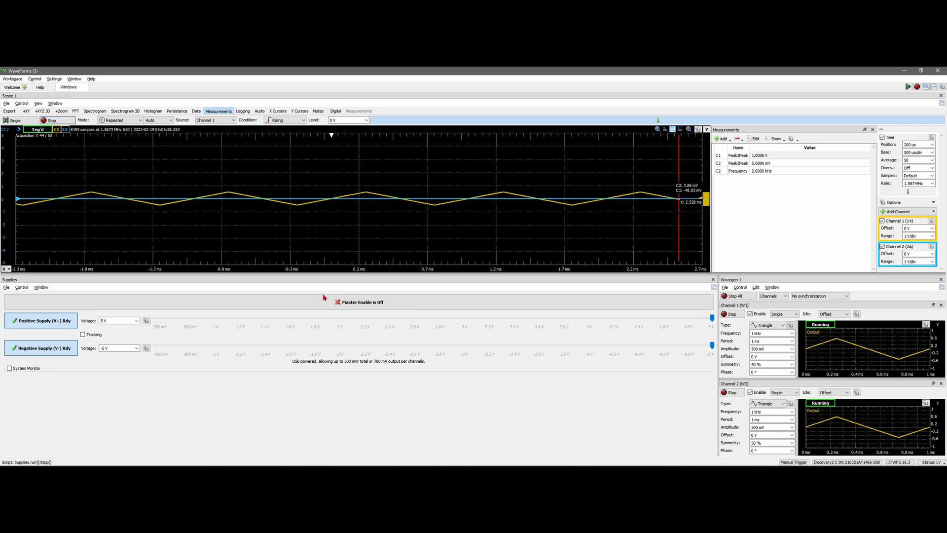
{"action": "left_click", "coordinate": [338, 301]}
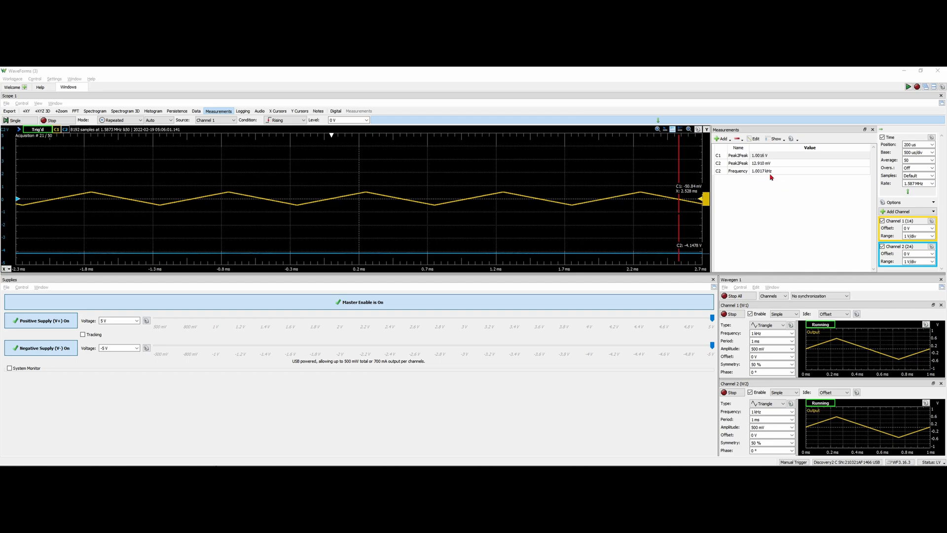
Lower the supply rails to +4.5 V / -4.5 V and then to +2 V / -2 V
{"action": "left_click", "coordinate": [136, 321]}
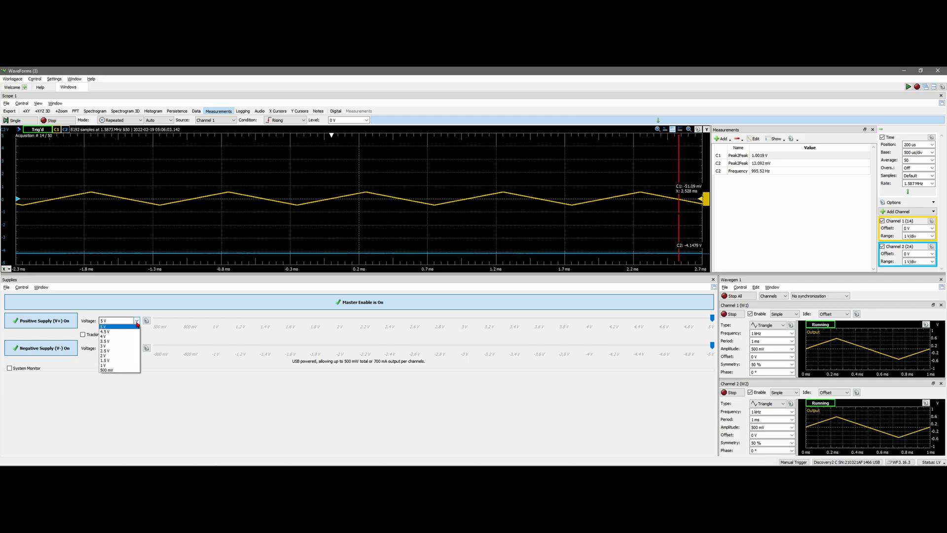
{"action": "left_click", "coordinate": [105, 331]}
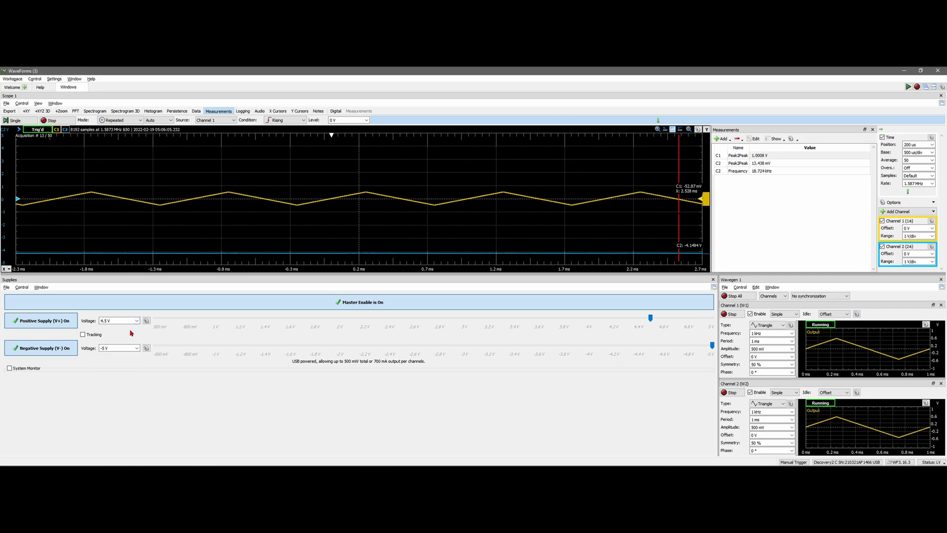
{"action": "left_click", "coordinate": [146, 348]}
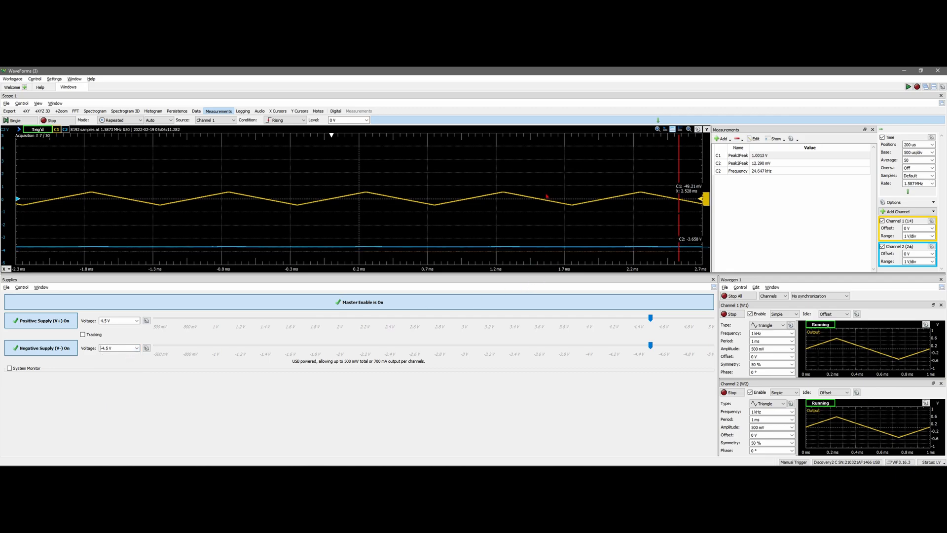
{"action": "left_click", "coordinate": [135, 320]}
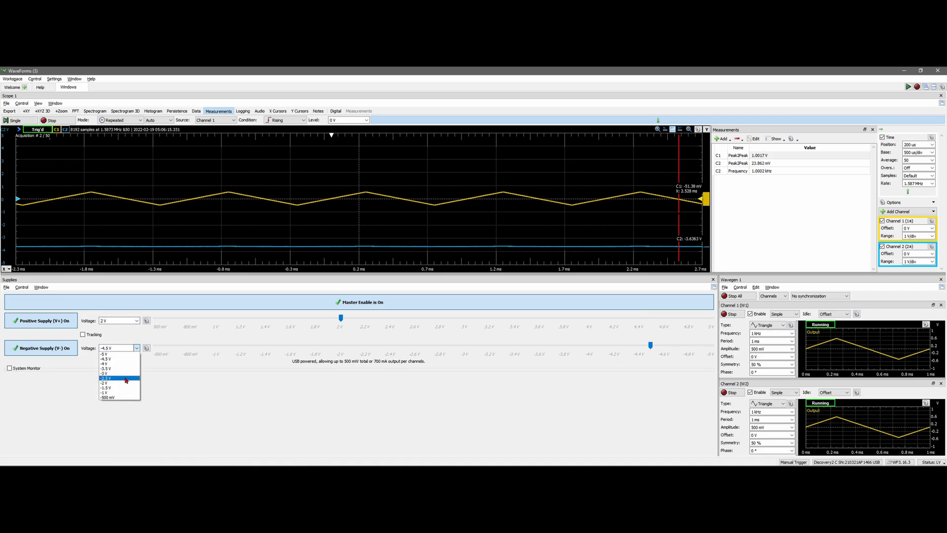
{"action": "left_click", "coordinate": [104, 382]}
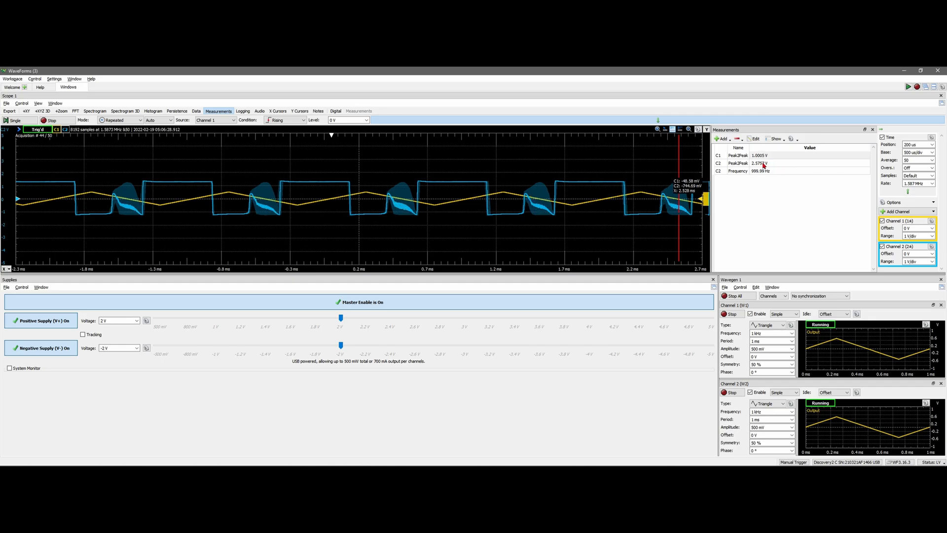
Set the positive supply to 500 mV and the negative supply to -500 mV, then -4 V
{"action": "left_click", "coordinate": [138, 320]}
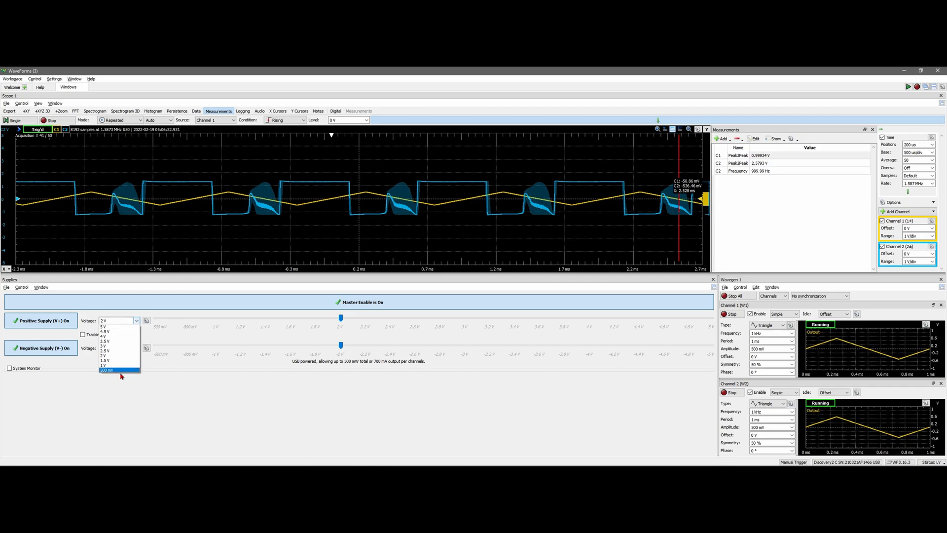
{"action": "left_click", "coordinate": [136, 348]}
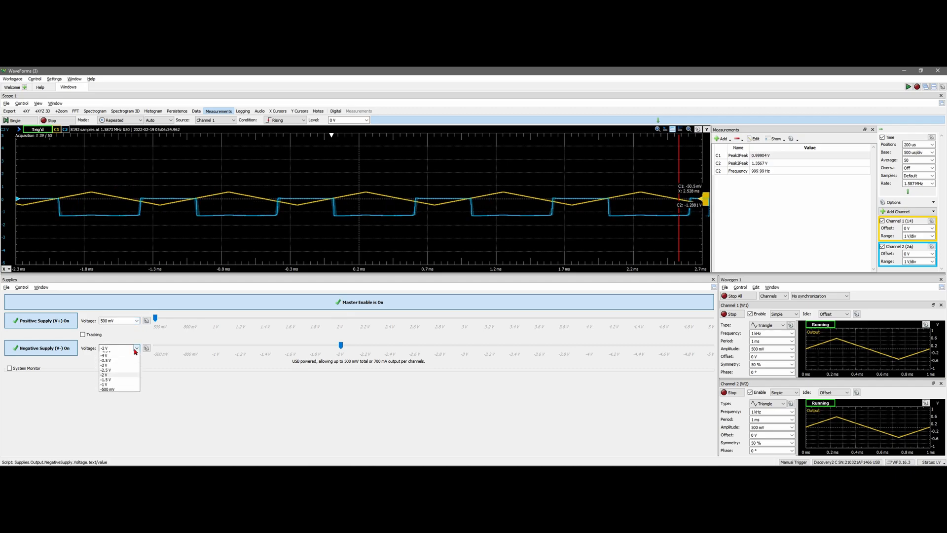
{"action": "left_click", "coordinate": [107, 389]}
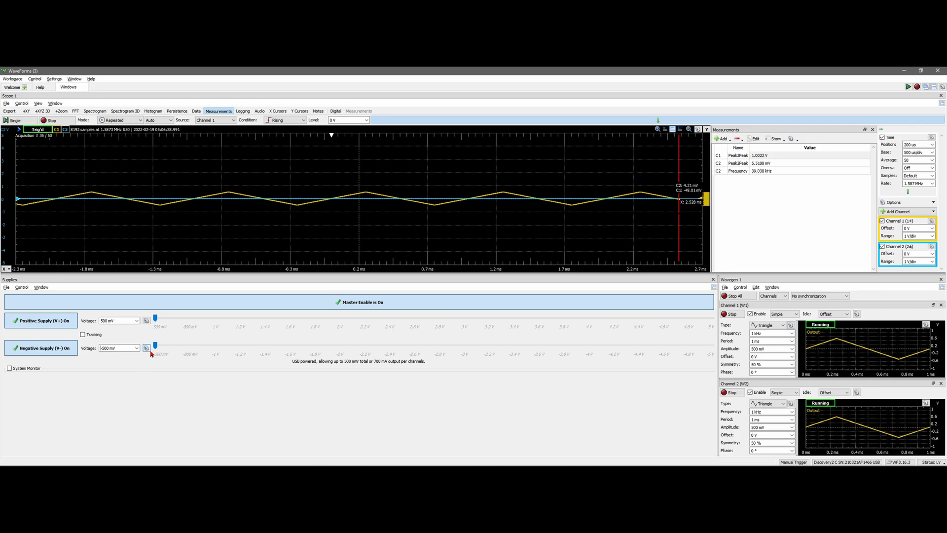
{"action": "left_click", "coordinate": [136, 347]}
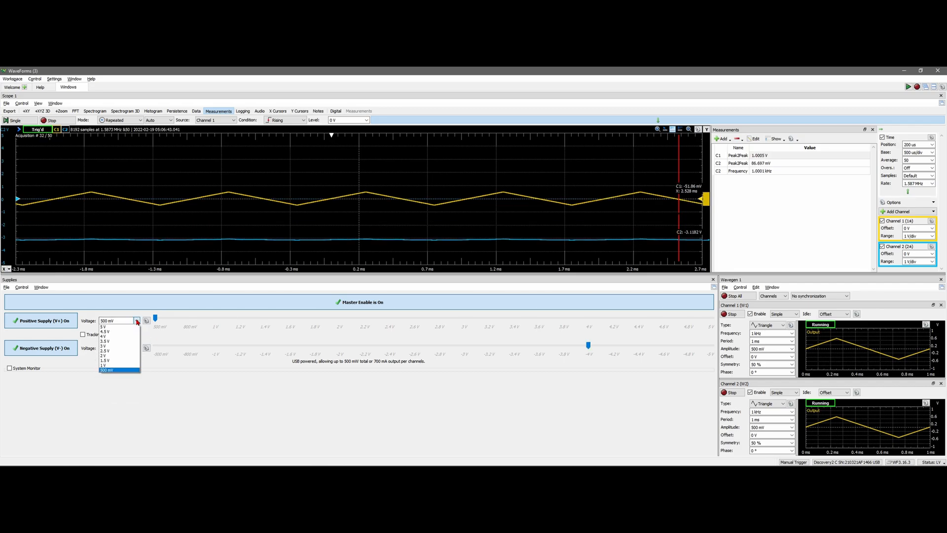
Raise the supplies to ±4.5 V and +5 V, then set both rails to +1 V / -1 V
{"action": "left_click", "coordinate": [106, 331]}
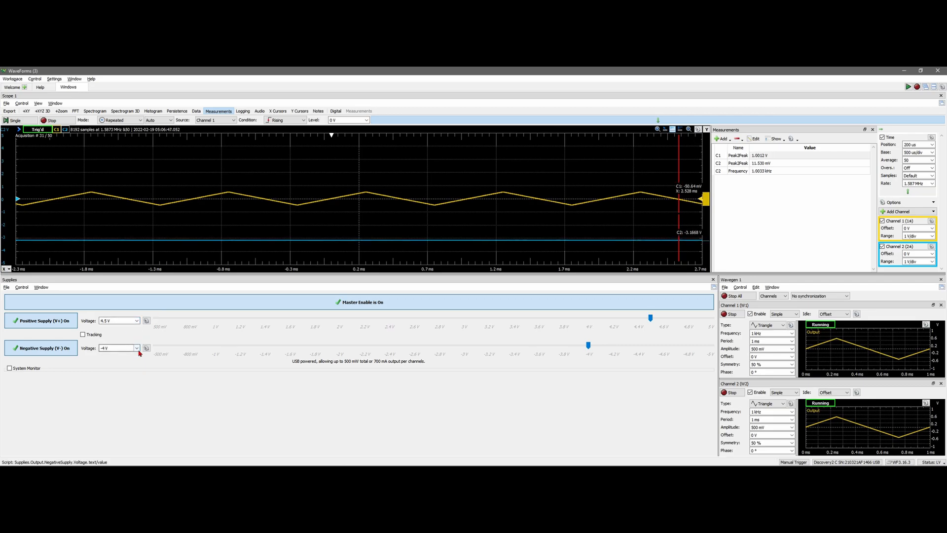
{"action": "left_click", "coordinate": [136, 347]}
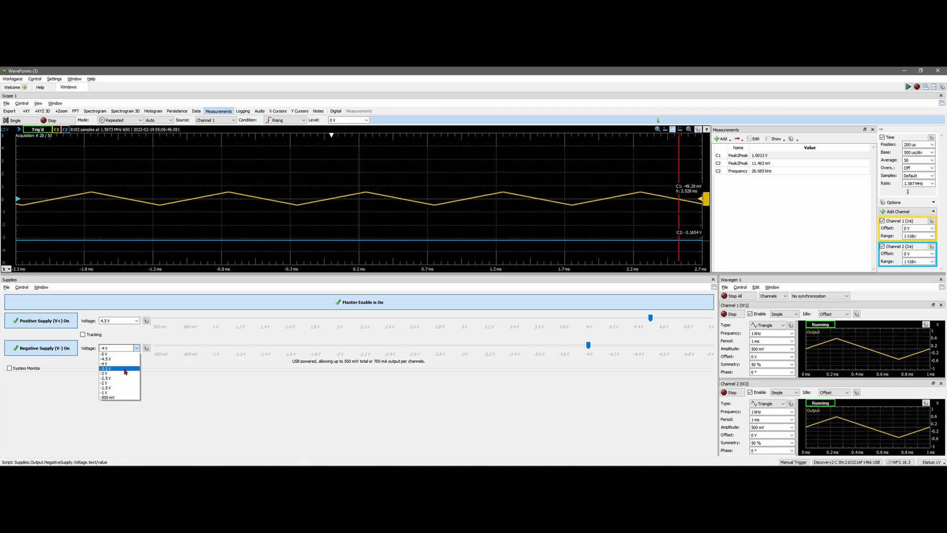
{"action": "left_click", "coordinate": [108, 359]}
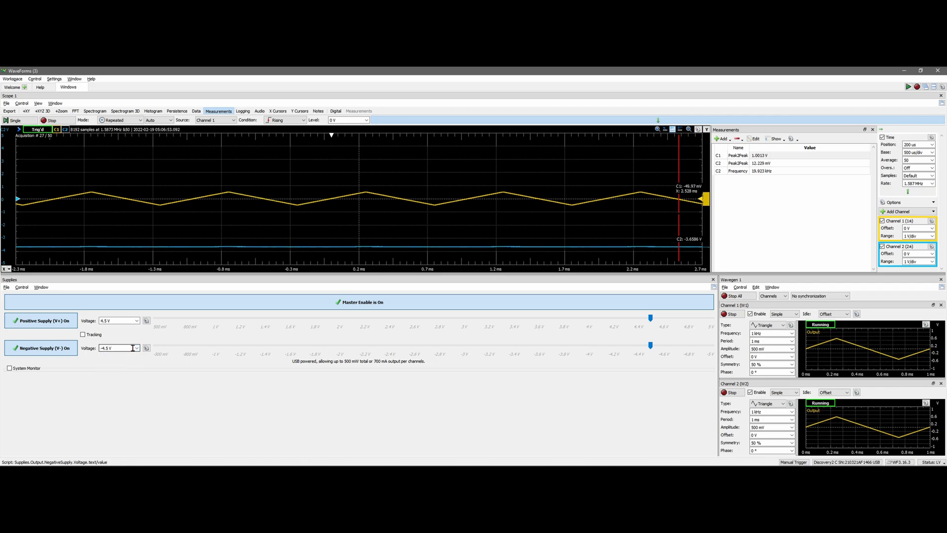
{"action": "left_click", "coordinate": [136, 319]}
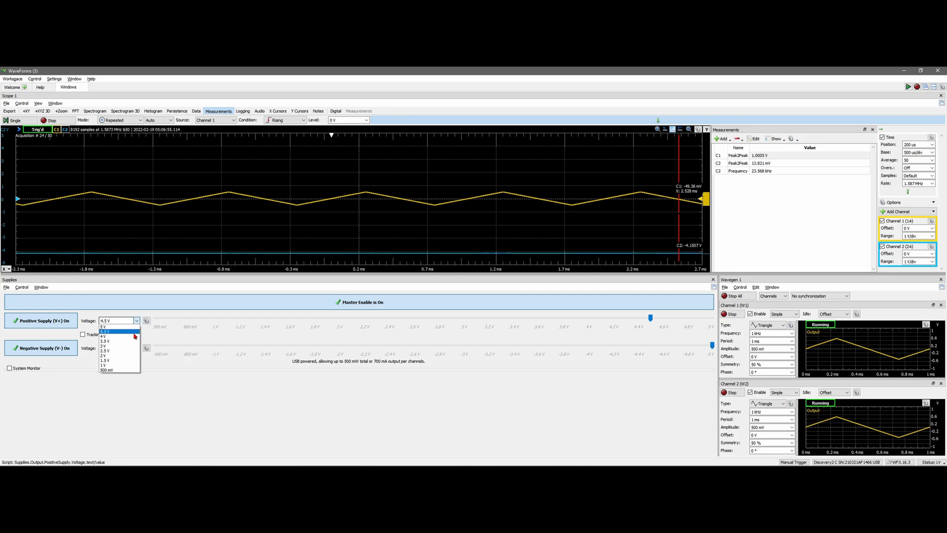
{"action": "left_click", "coordinate": [107, 327]}
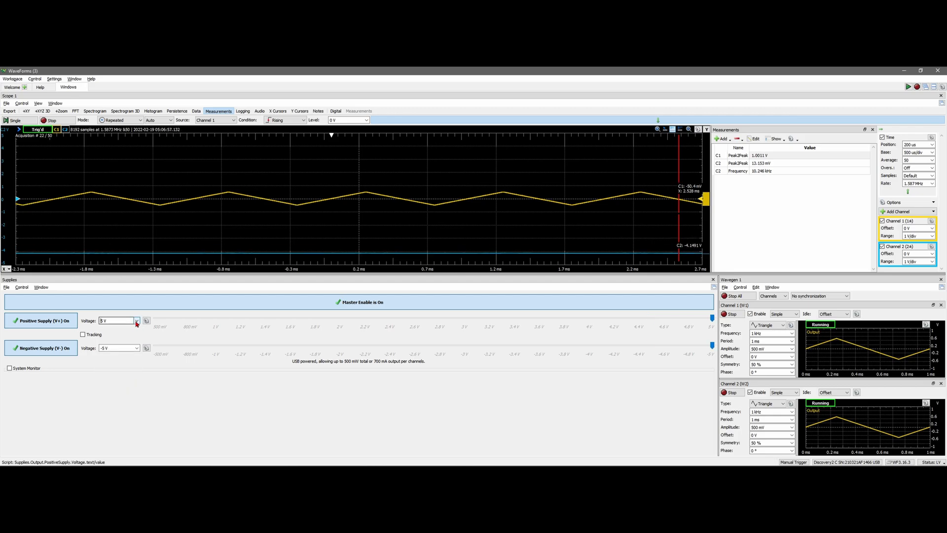
{"action": "left_click", "coordinate": [136, 348]}
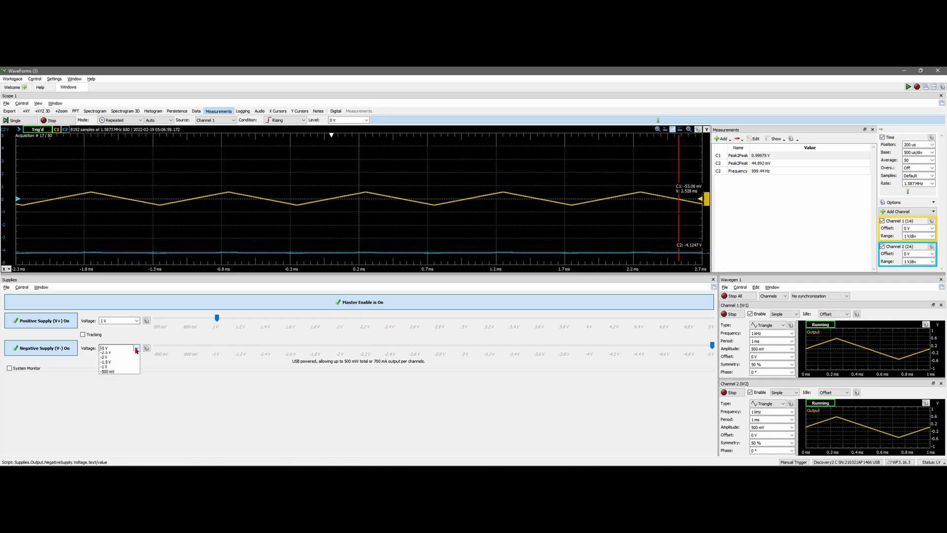
{"action": "left_click", "coordinate": [104, 367]}
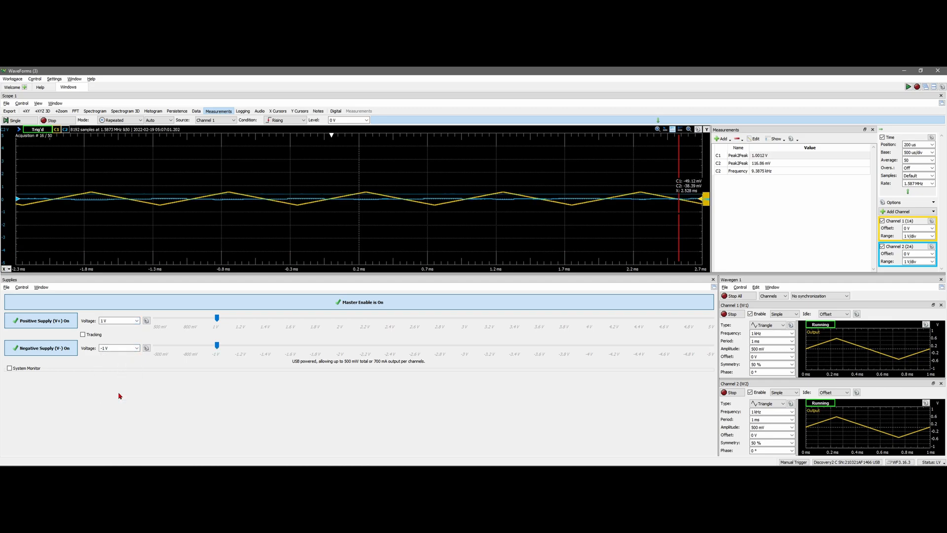